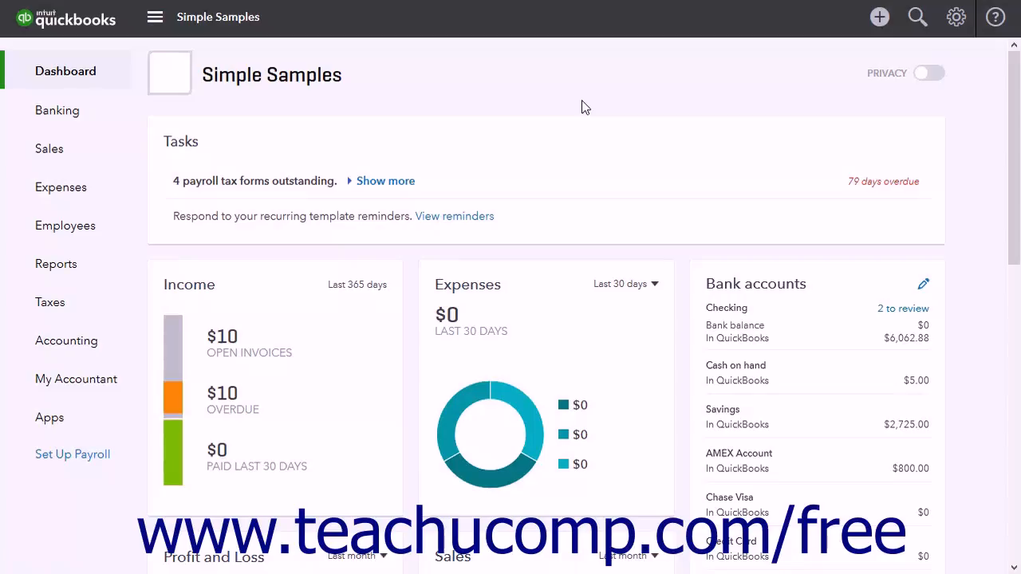
mouse_move(929, 64)
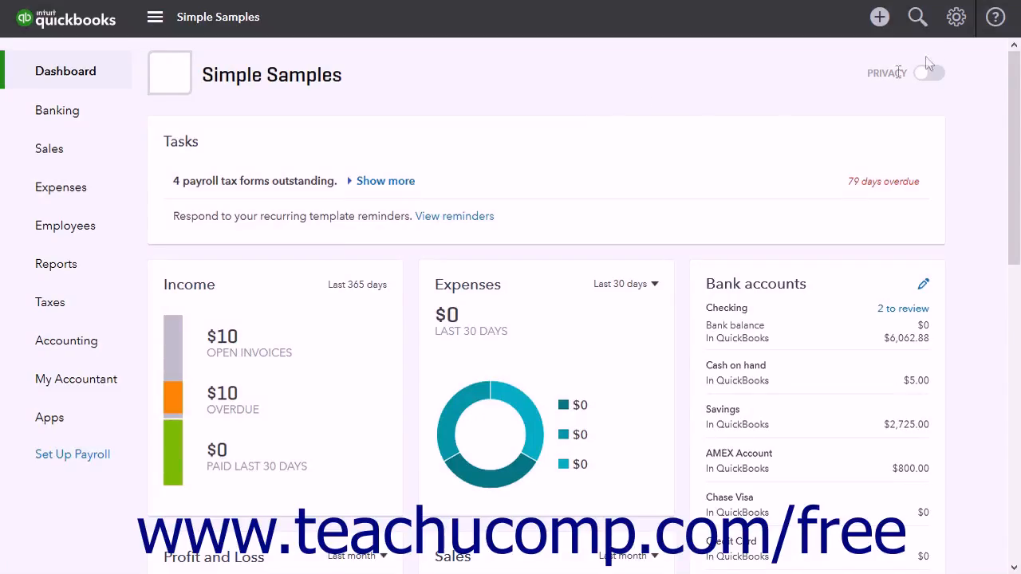
- Reach the Chart of Accounts list from the gear menu under Your Company
click(956, 16)
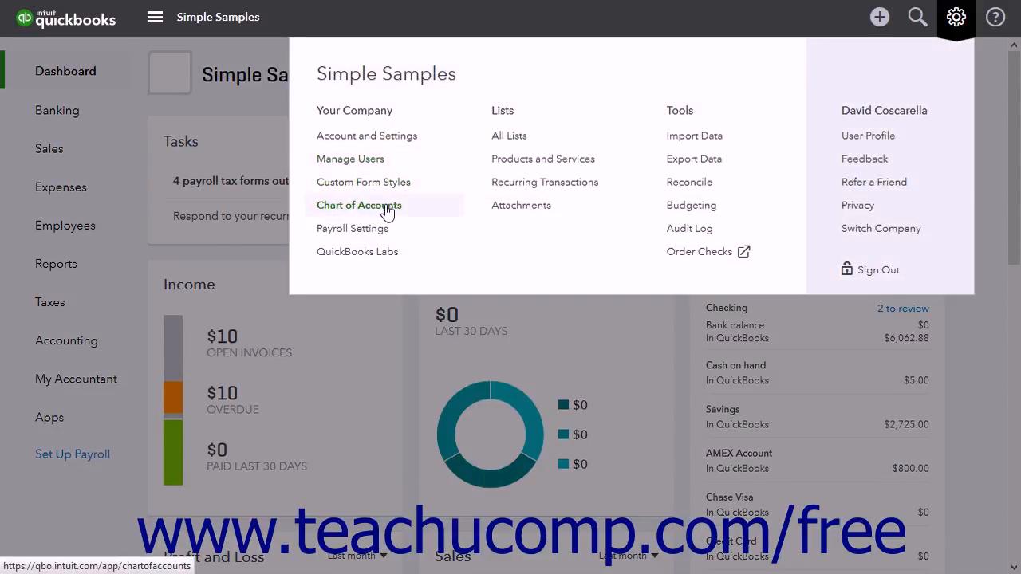
click(357, 204)
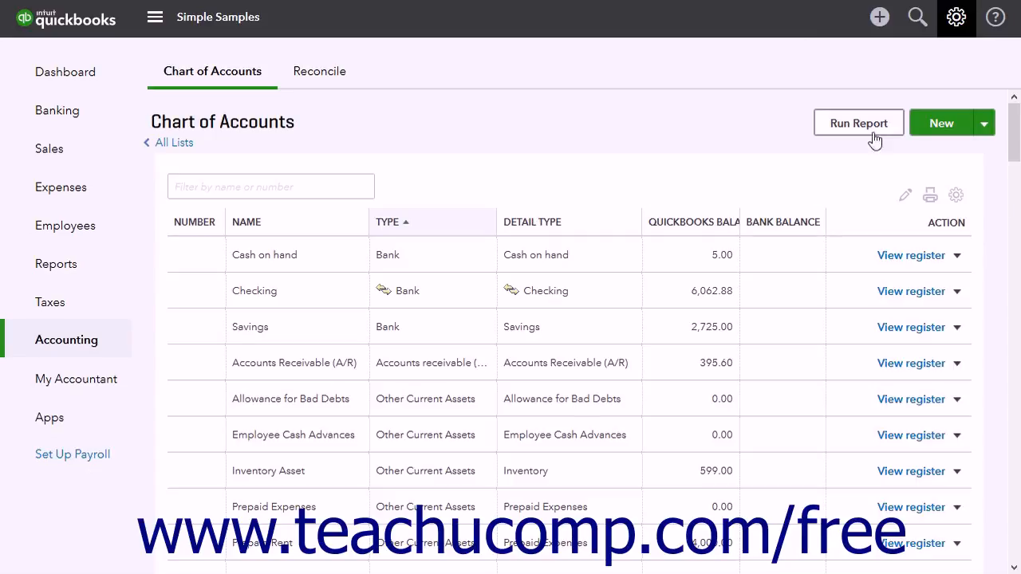
mouse_move(941, 124)
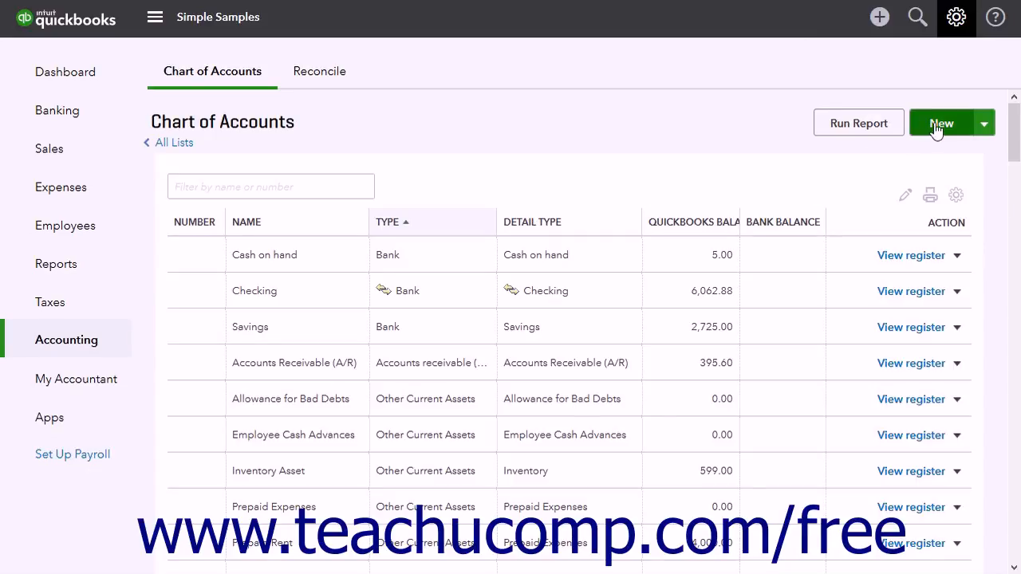
- Start a new account with Category Type Bank and Detail Type Money Market
click(941, 122)
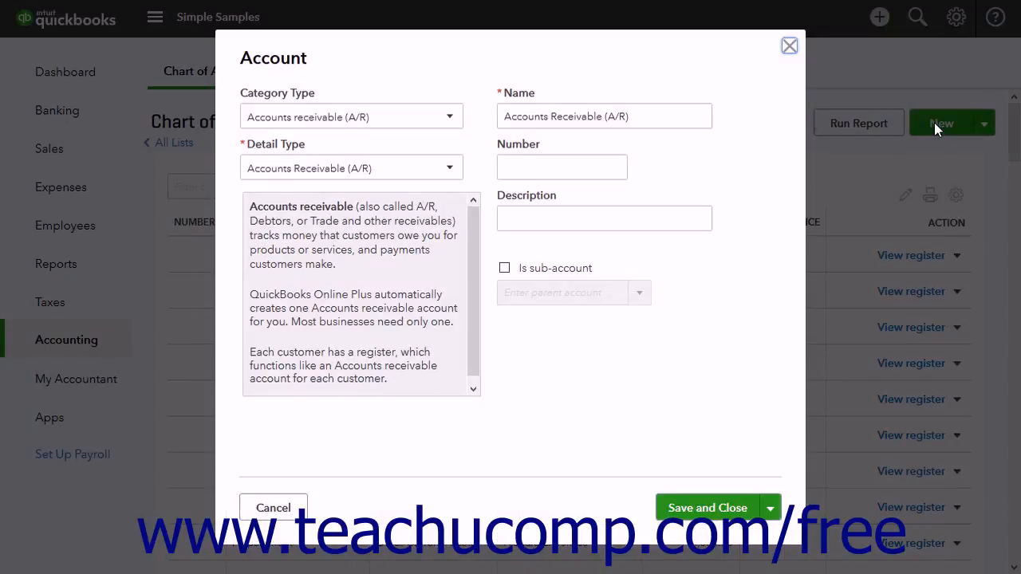
mouse_move(471, 136)
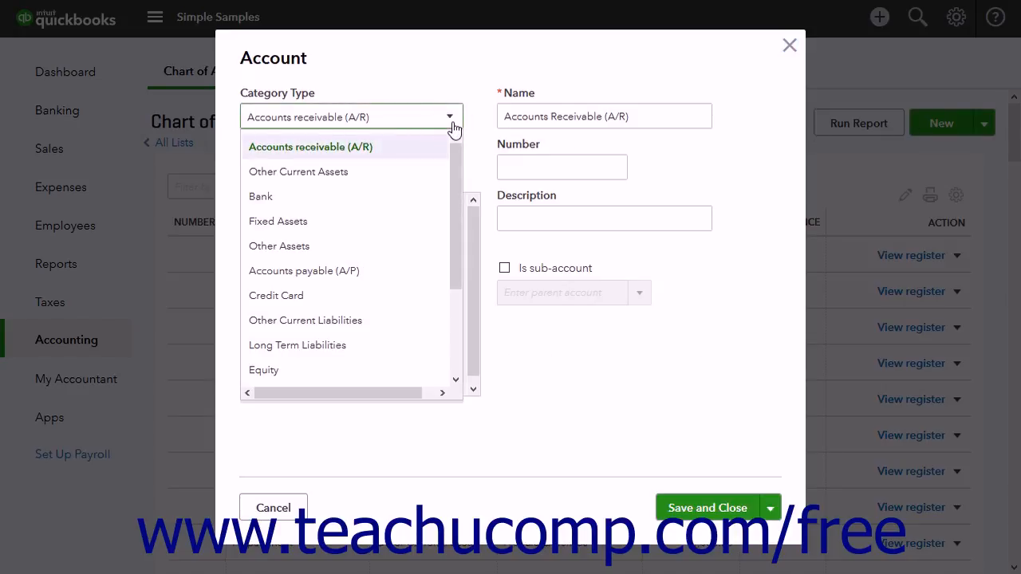
click(262, 196)
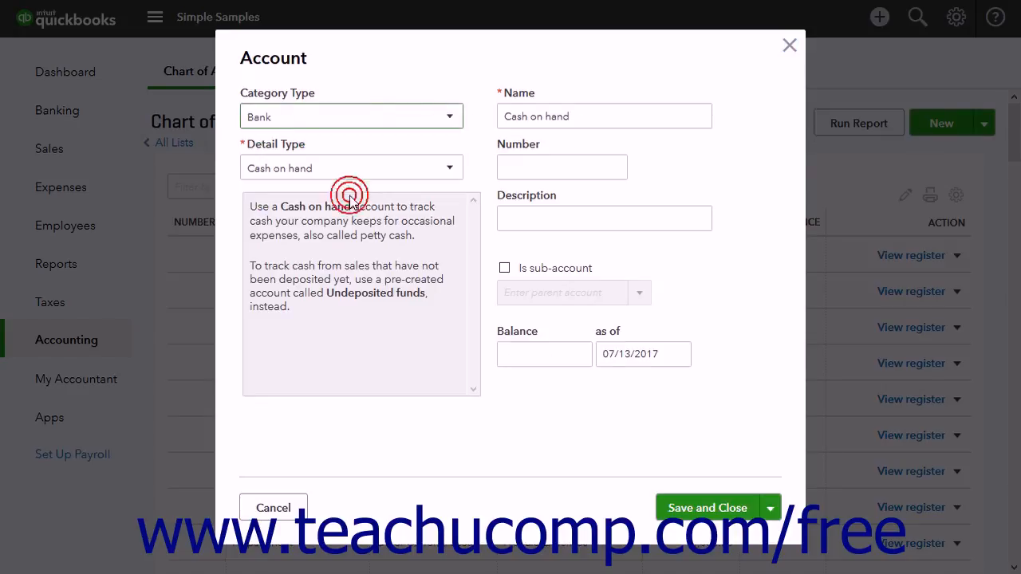
mouse_move(453, 172)
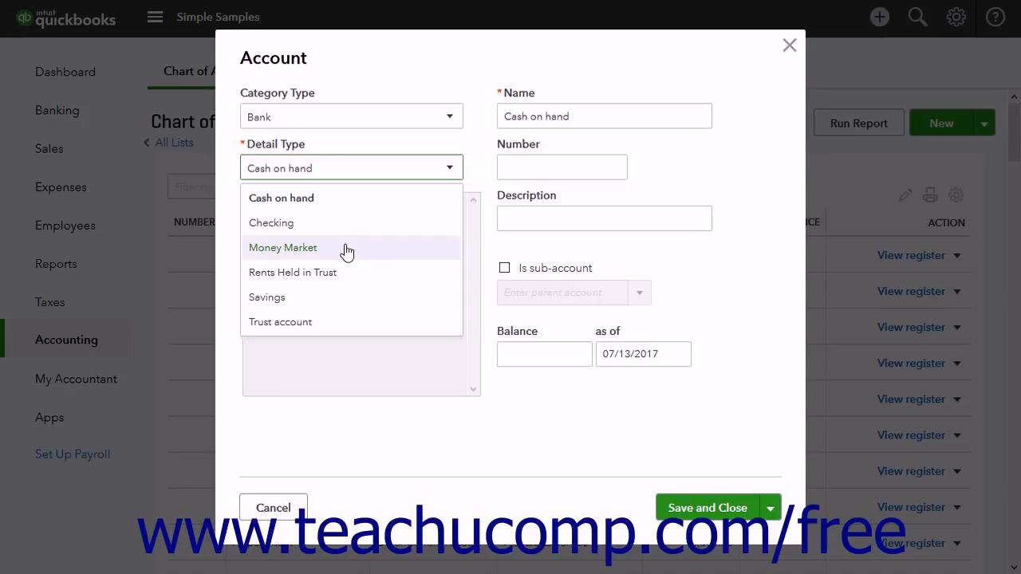
click(283, 248)
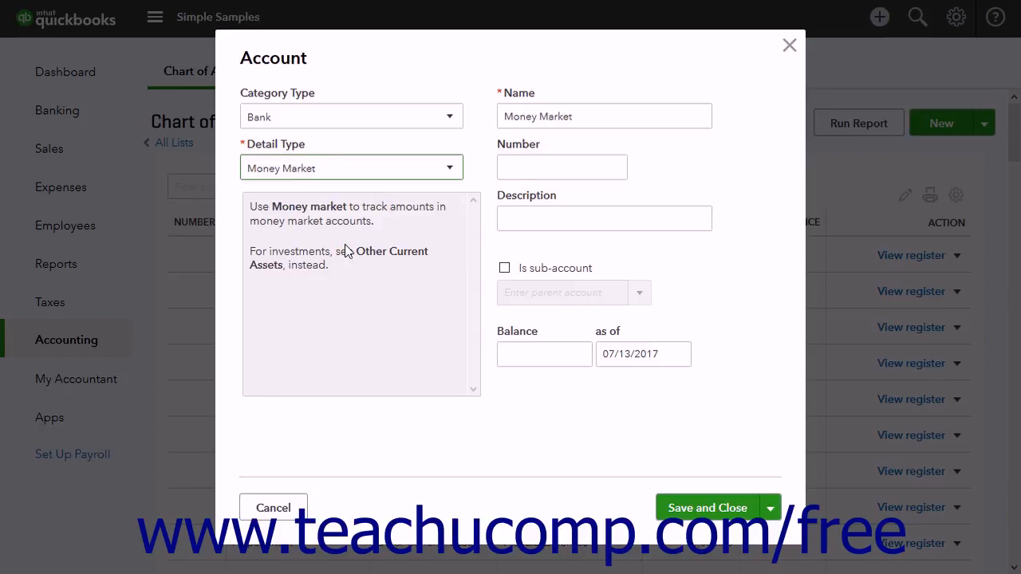
mouse_move(335, 282)
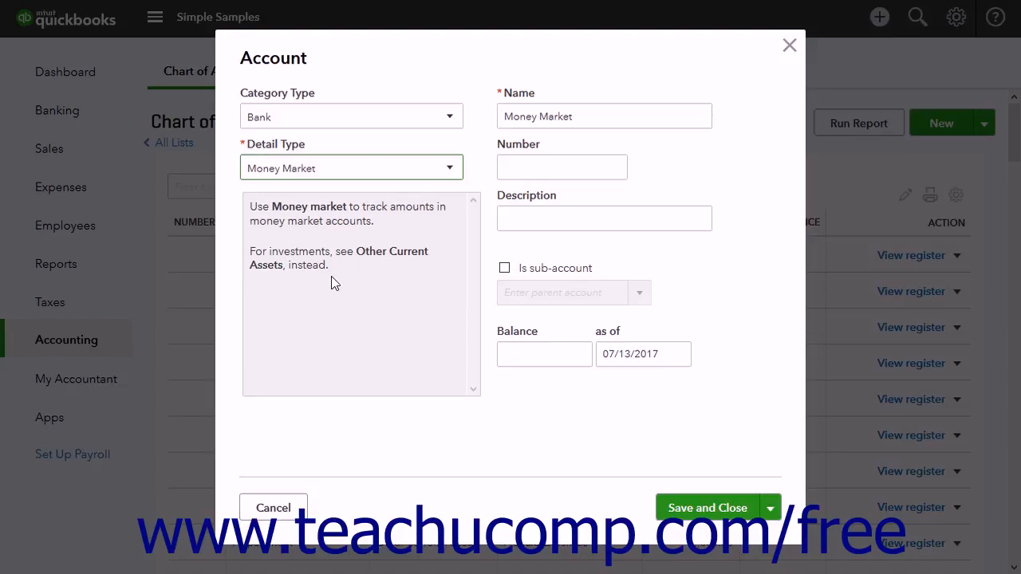
mouse_move(399, 228)
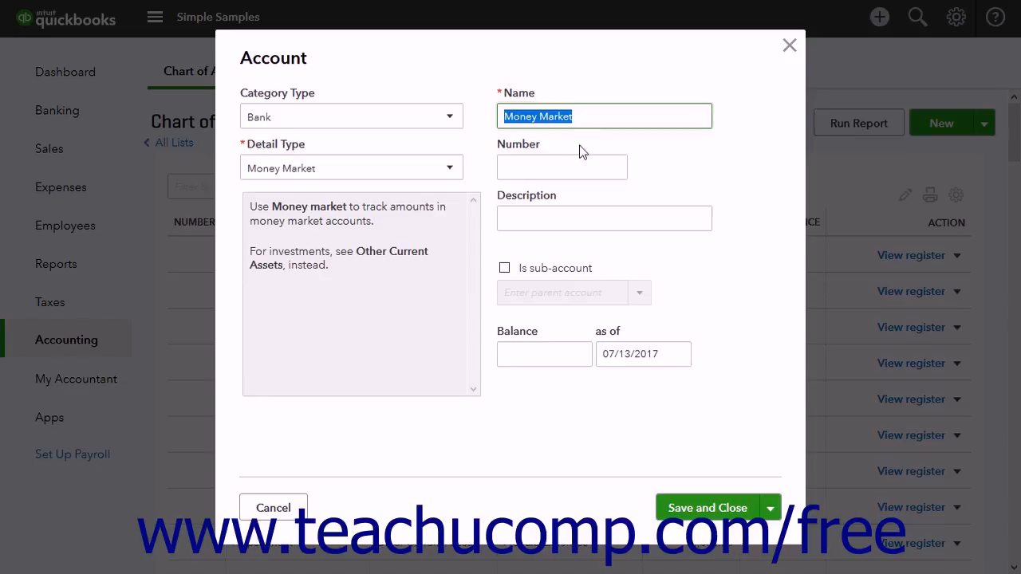
- Review Number, Description and the sub-account option, leaving it a top-level account
click(562, 168)
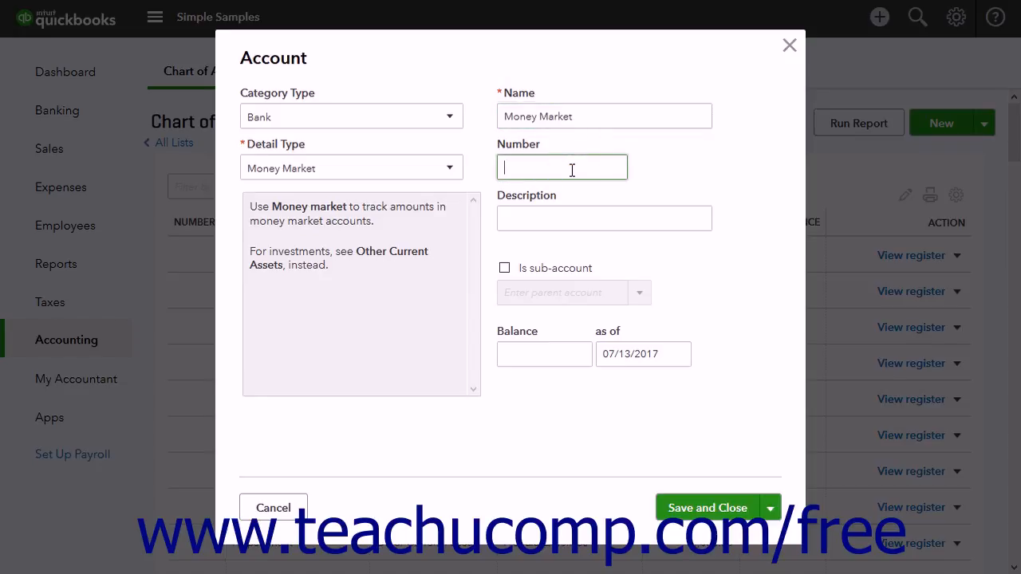
click(603, 217)
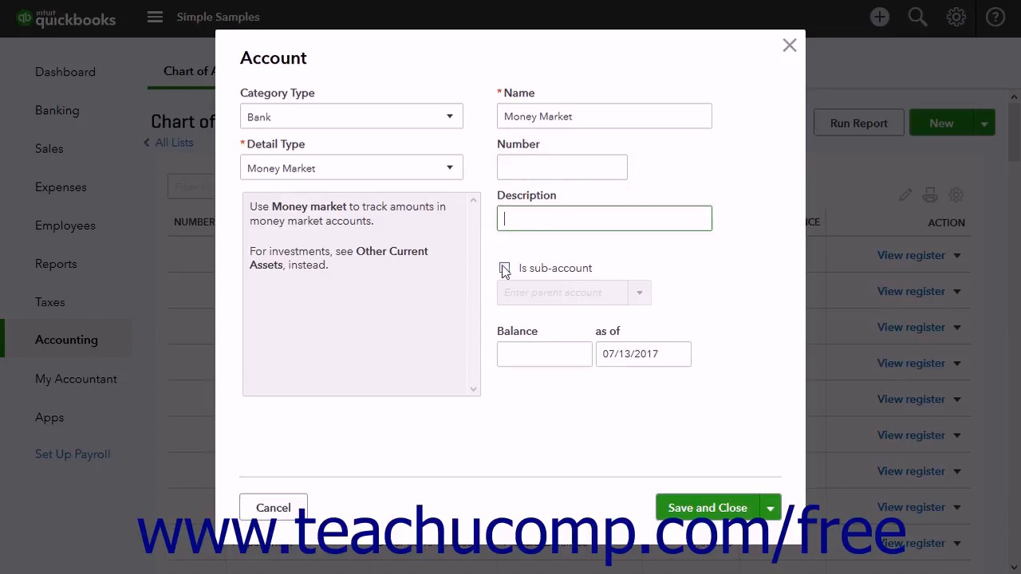
click(504, 268)
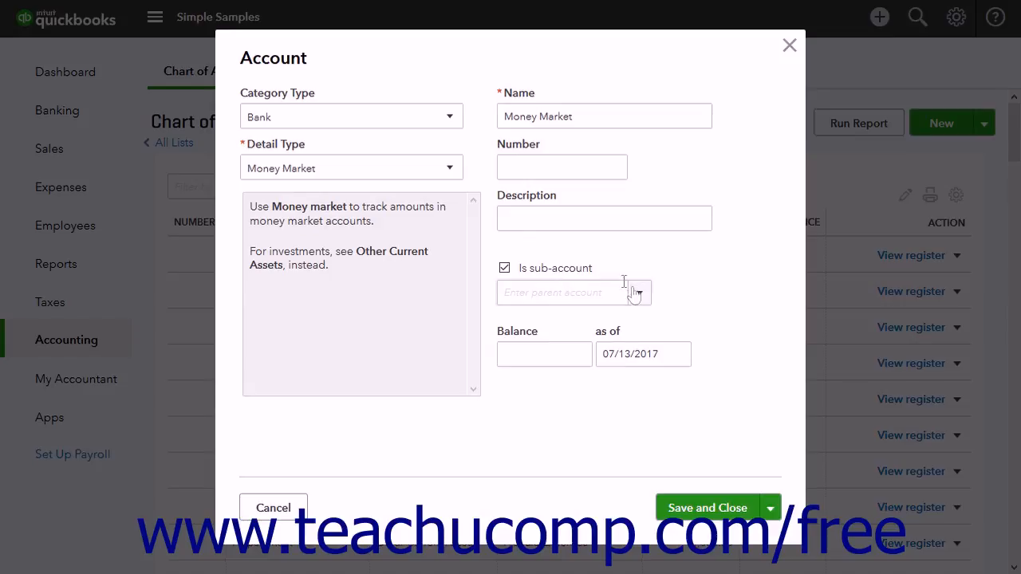
click(637, 293)
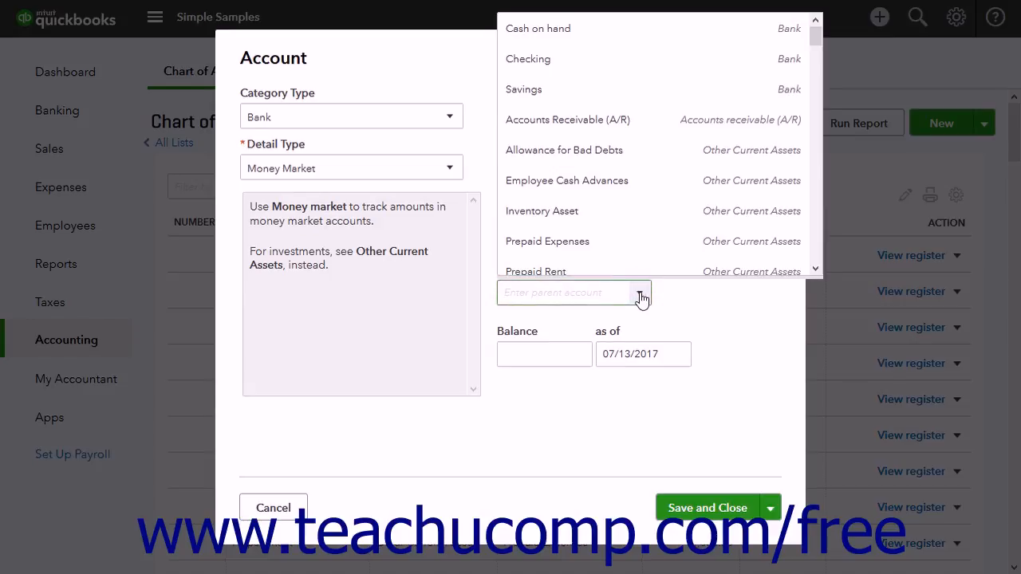
click(504, 268)
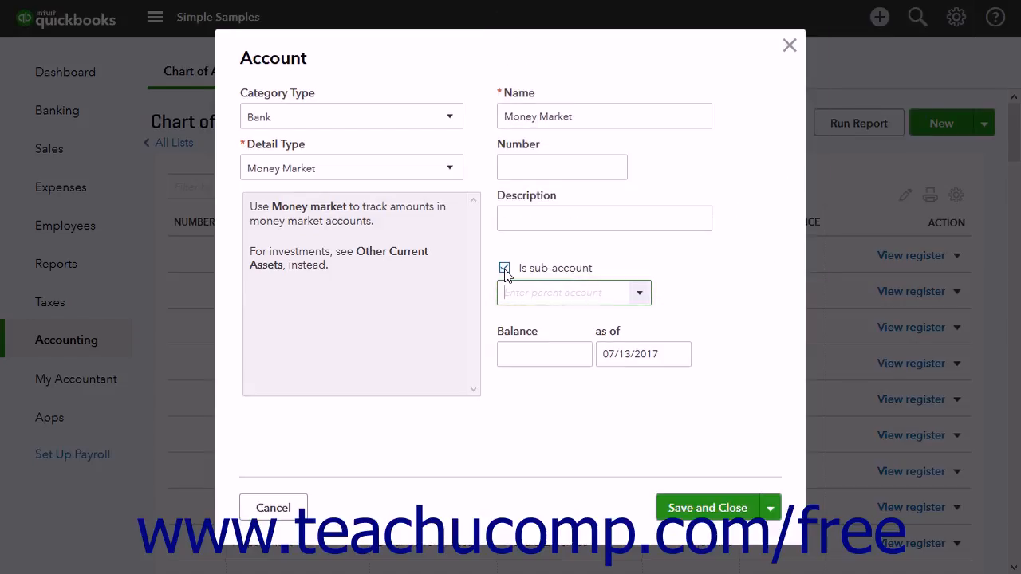
click(504, 268)
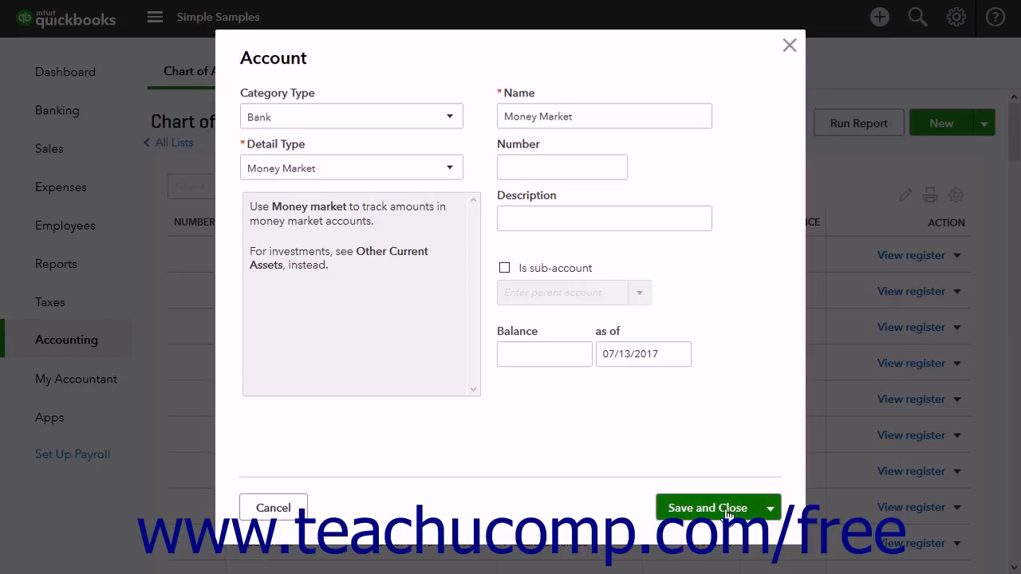
- Save the Money Market account and return to the Chart of Accounts
click(707, 507)
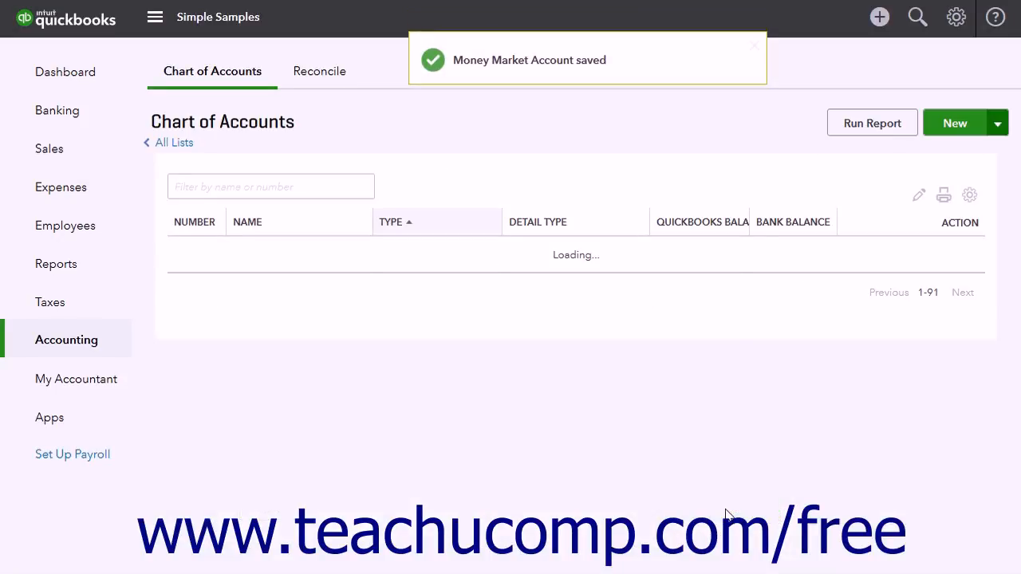